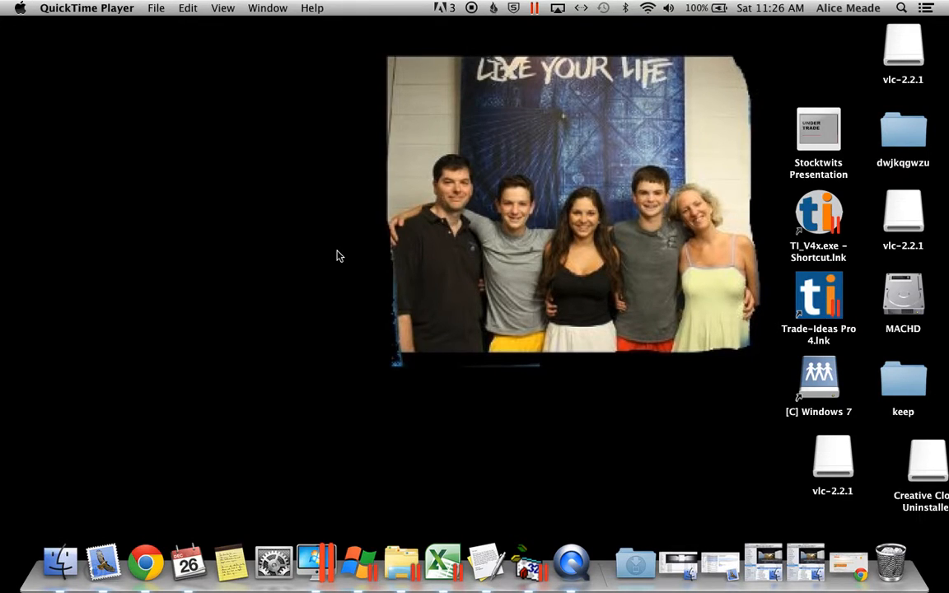
mouse_move(52, 70)
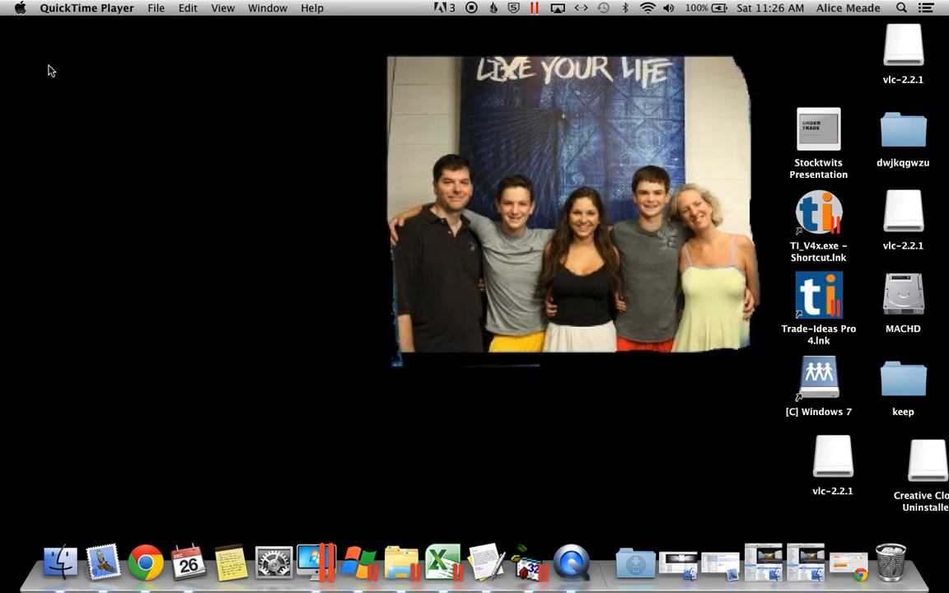
mouse_move(317, 412)
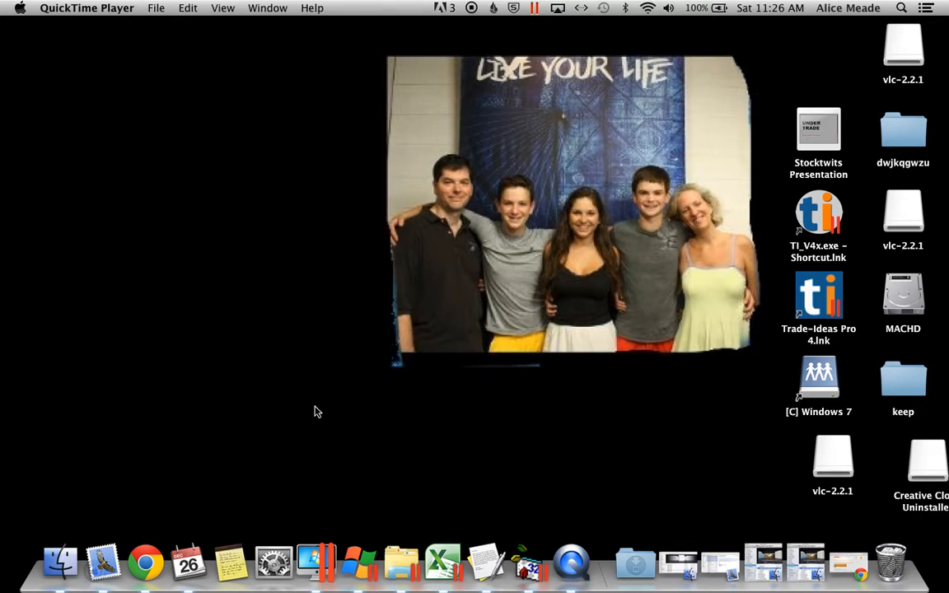
mouse_move(671, 254)
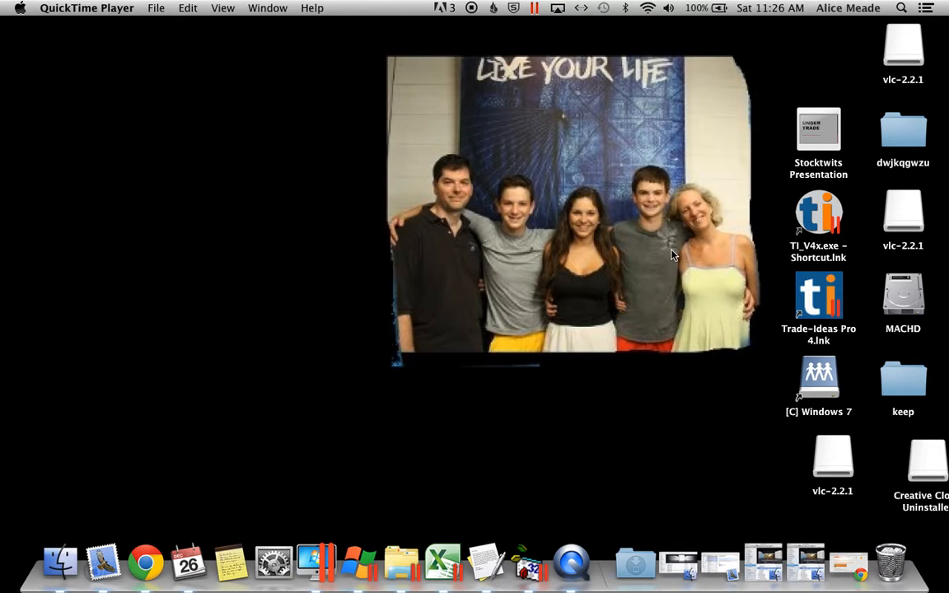
mouse_move(509, 268)
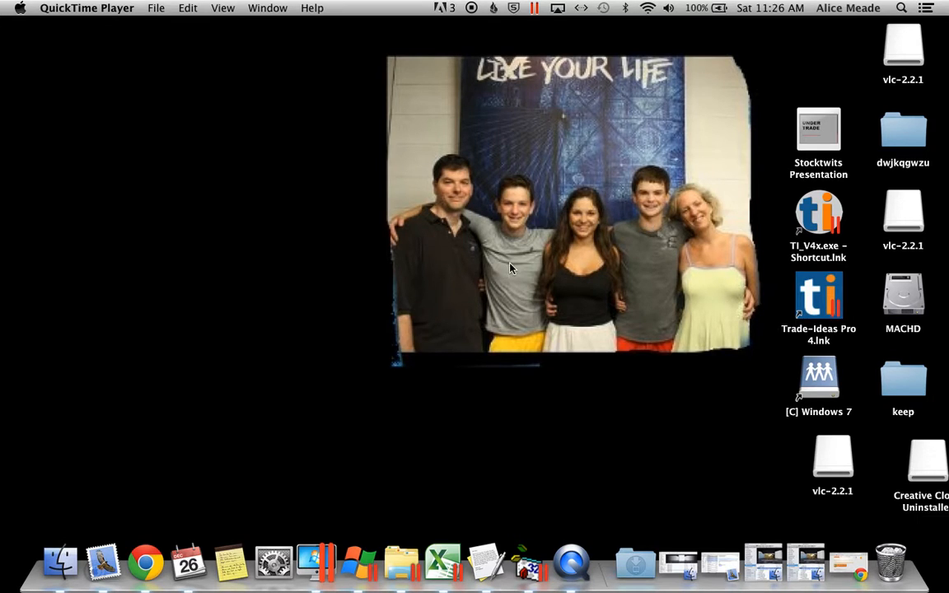
mouse_move(285, 453)
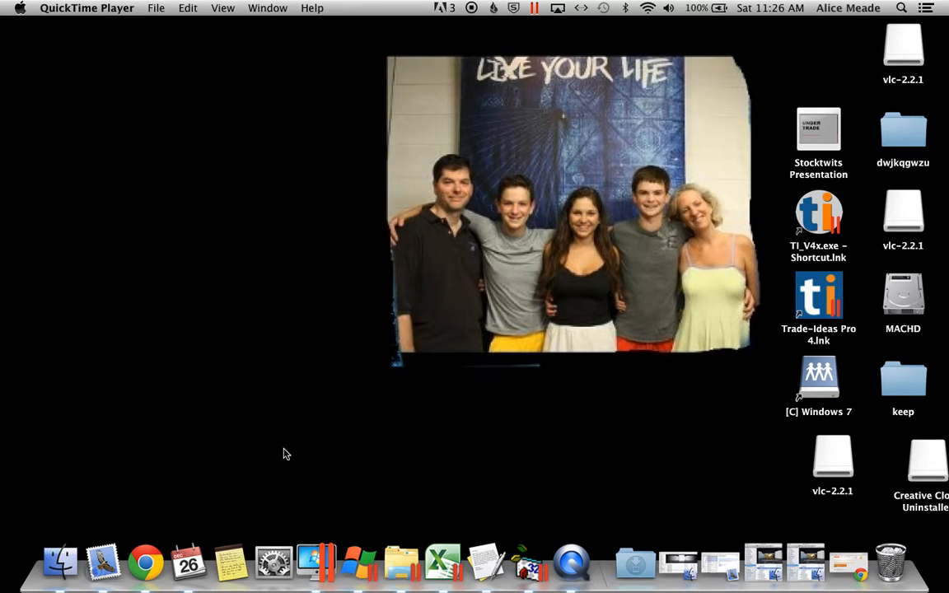
Download the vlc-2.2.1.dmg package for OS X from videolan.org in Chrome.
click(150, 563)
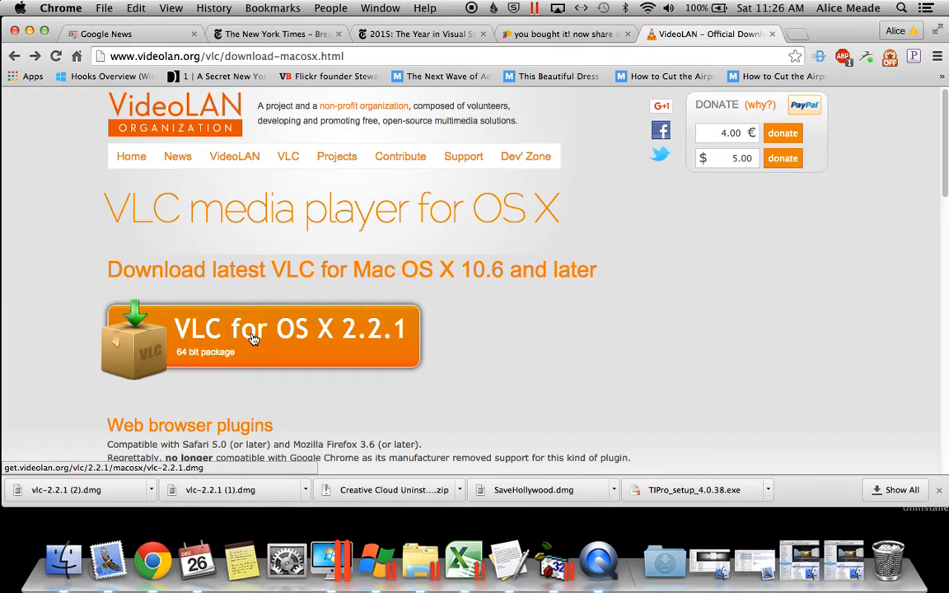
click(260, 338)
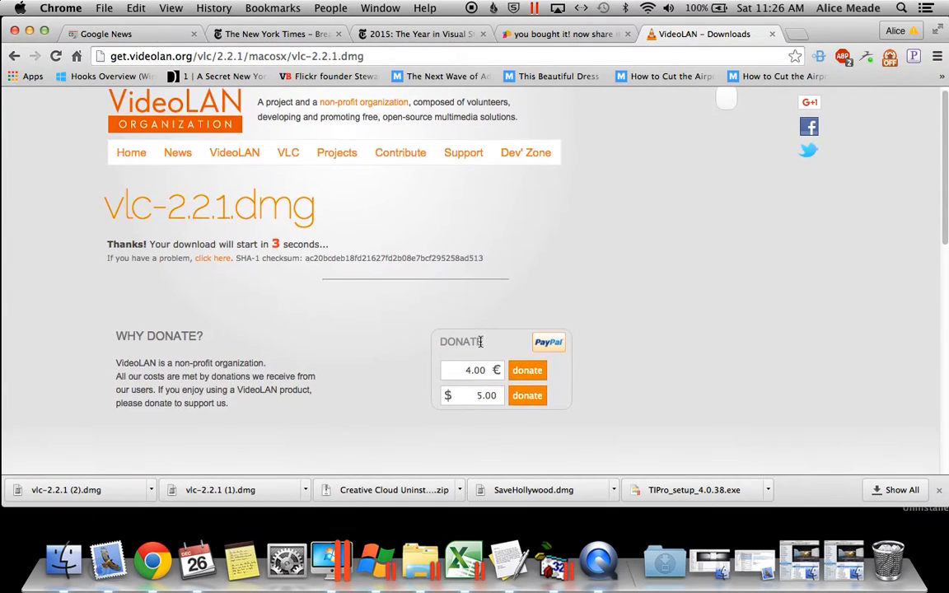
scroll(down, 3)
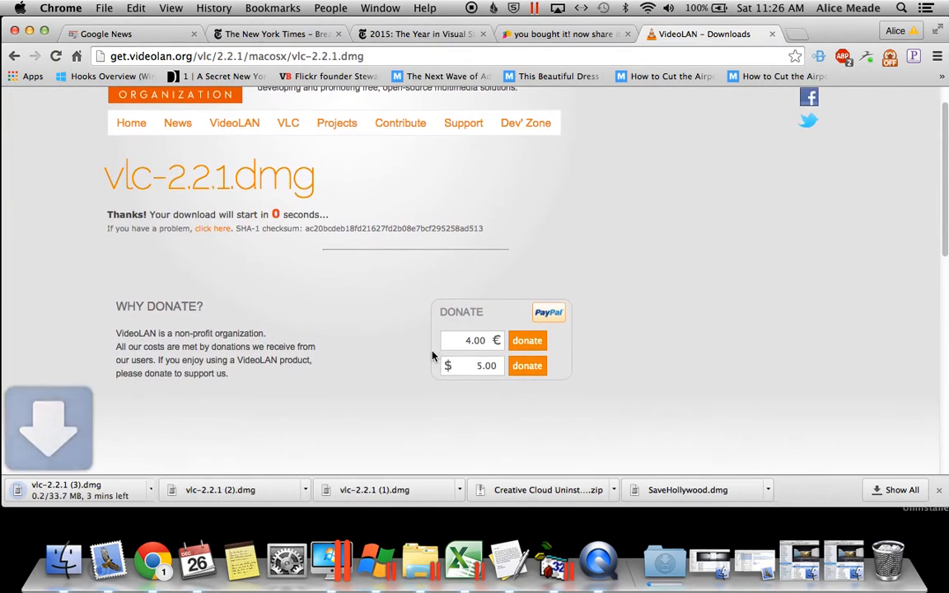
scroll(down, 3)
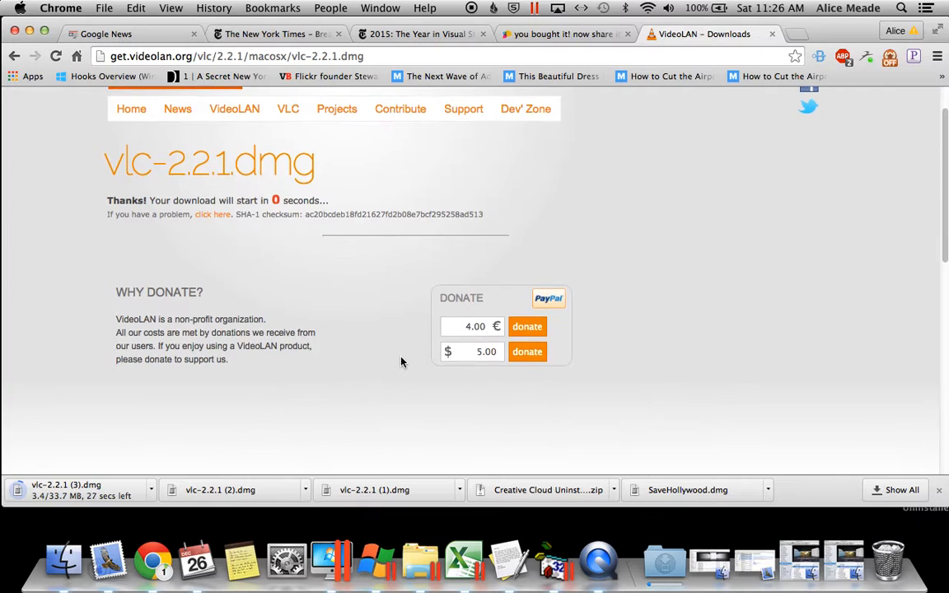
scroll(down, 3)
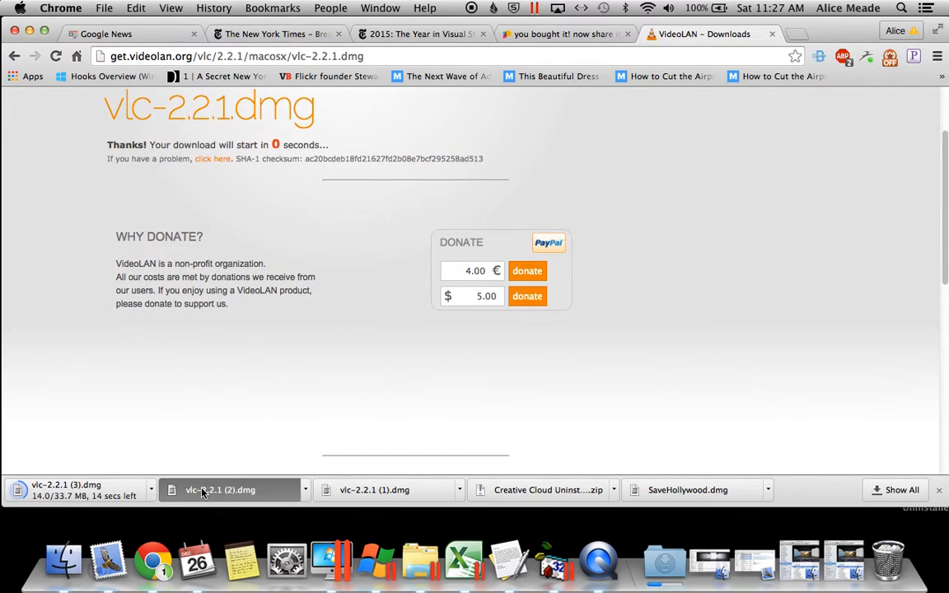
scroll(down, 3)
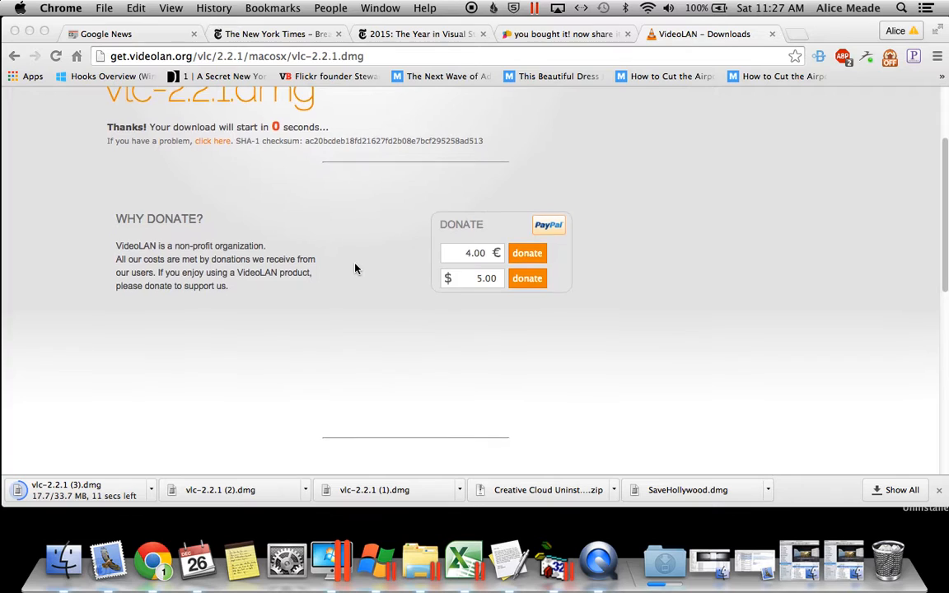
Open vlc-2.2.1.dmg from the downloads bar and launch VLC from the mounted volume.
click(66, 484)
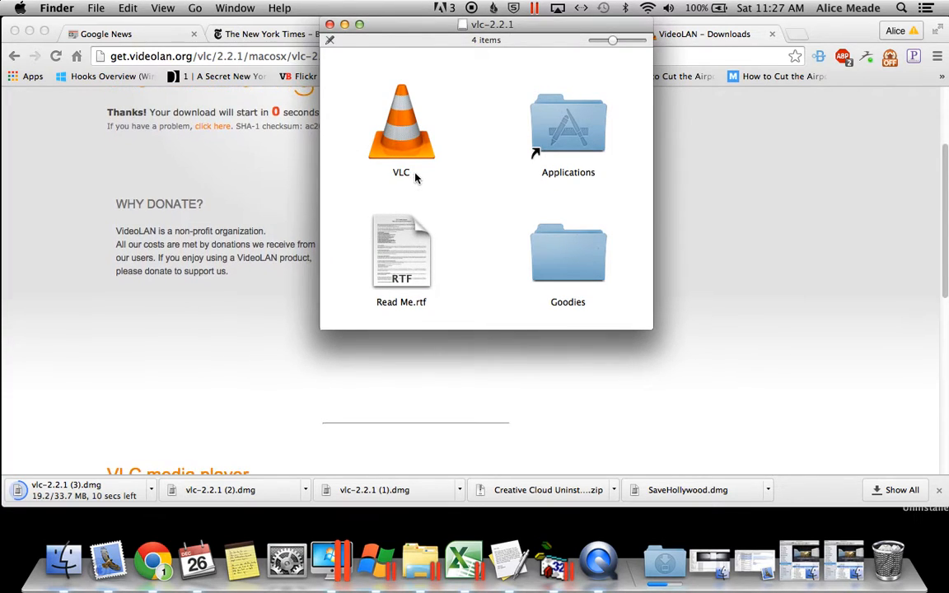
click(402, 122)
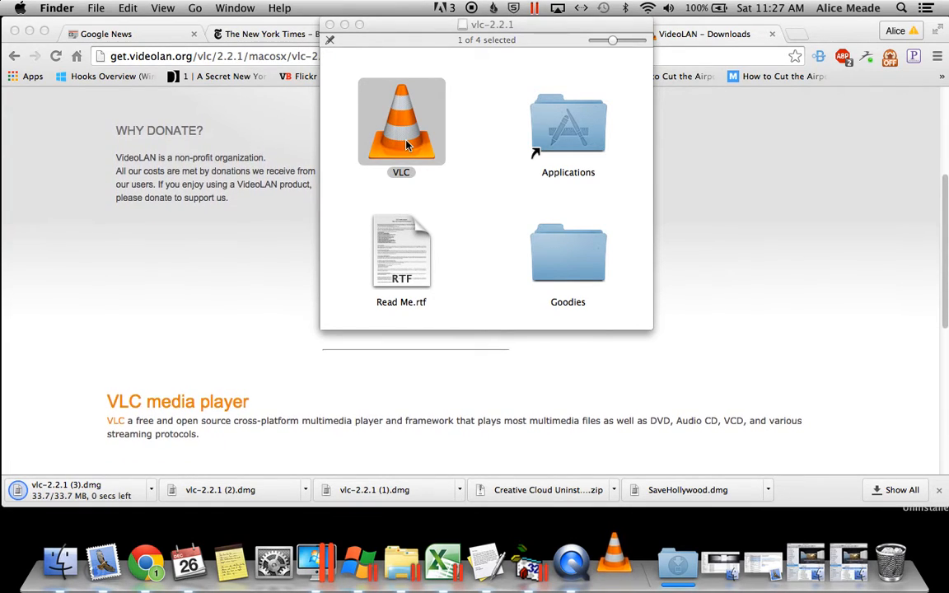
double_click(401, 121)
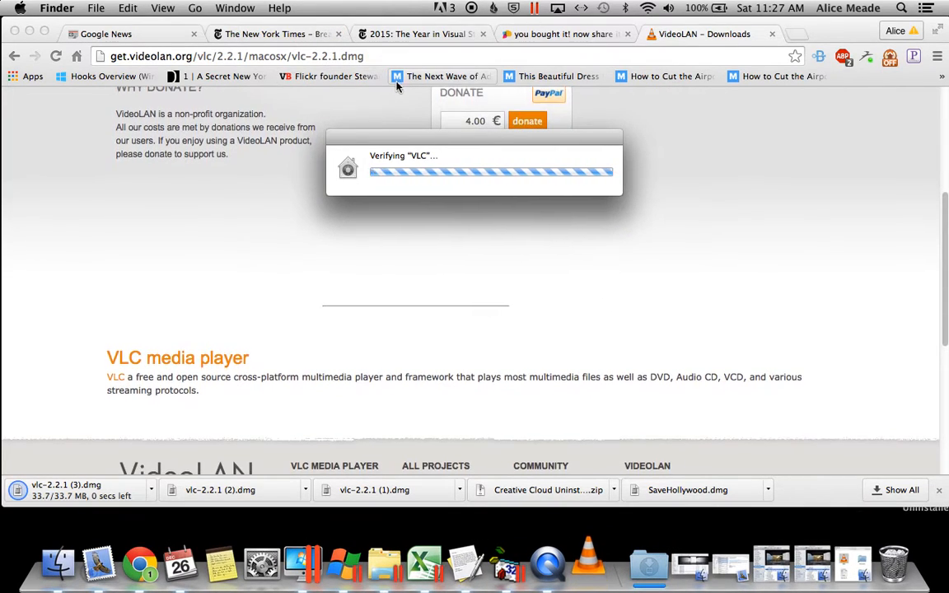
scroll(down, 3)
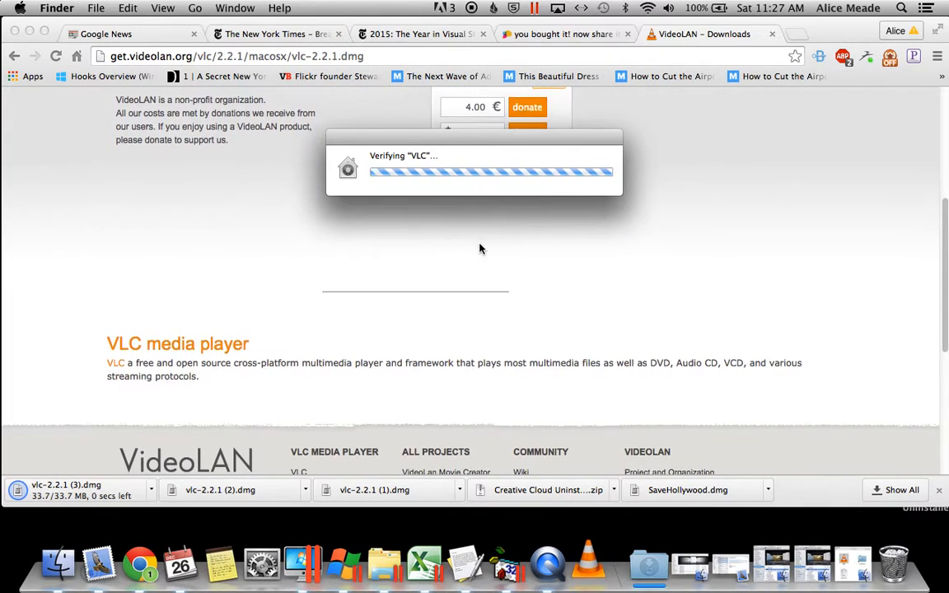
scroll(down, 3)
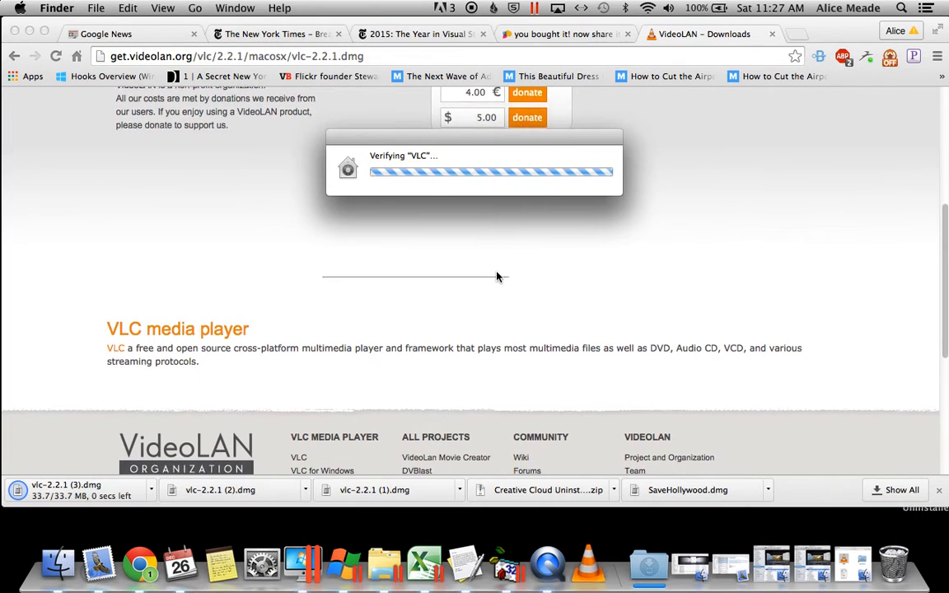
scroll(down, 3)
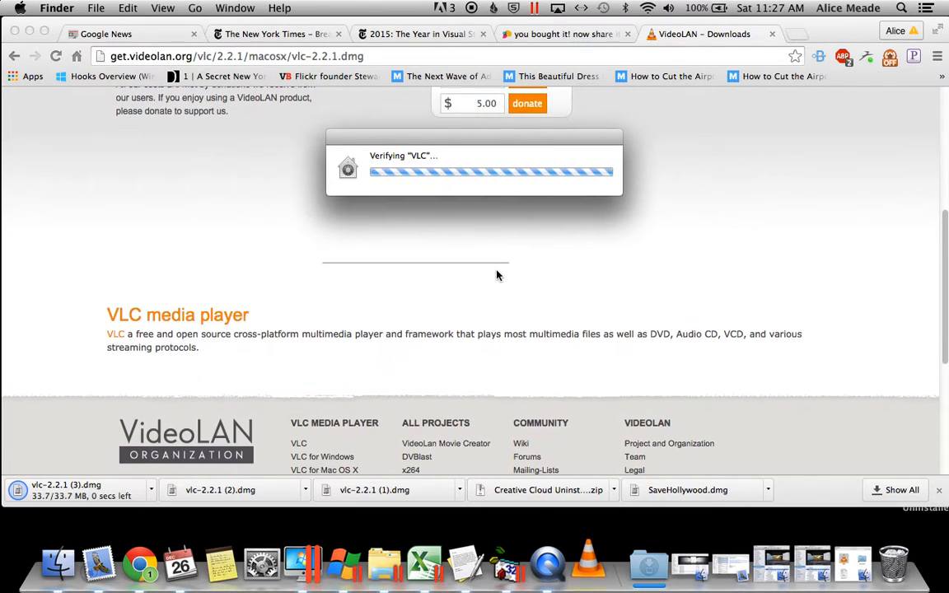
scroll(down, 3)
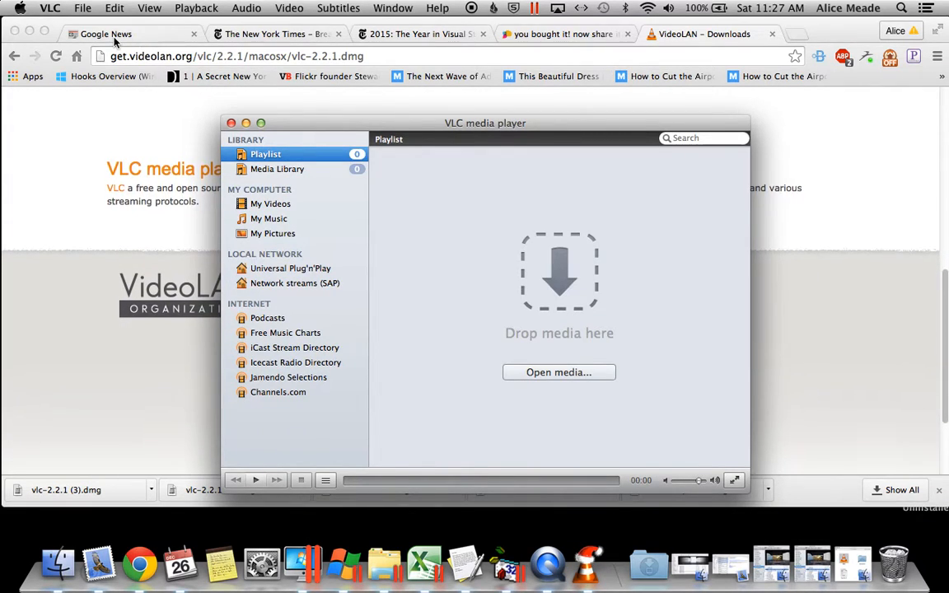
Tick Enable wallpaper mode under Show All > Video, save, and close the player window.
click(50, 9)
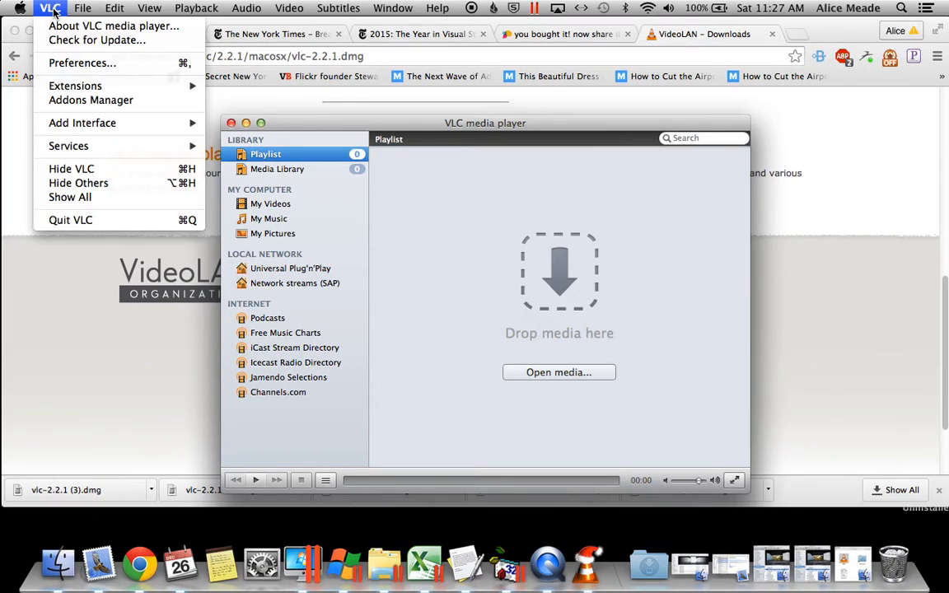
mouse_move(82, 62)
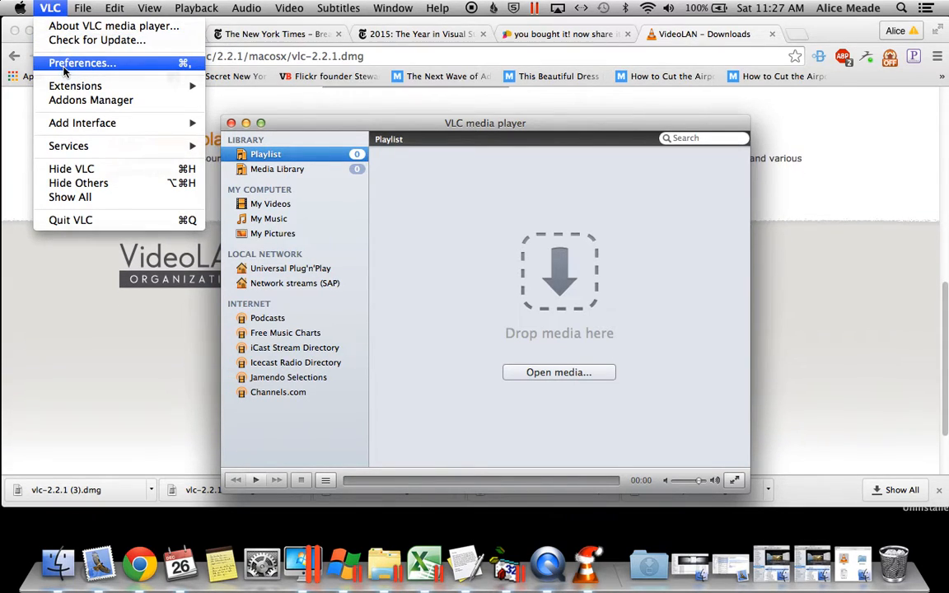
click(81, 62)
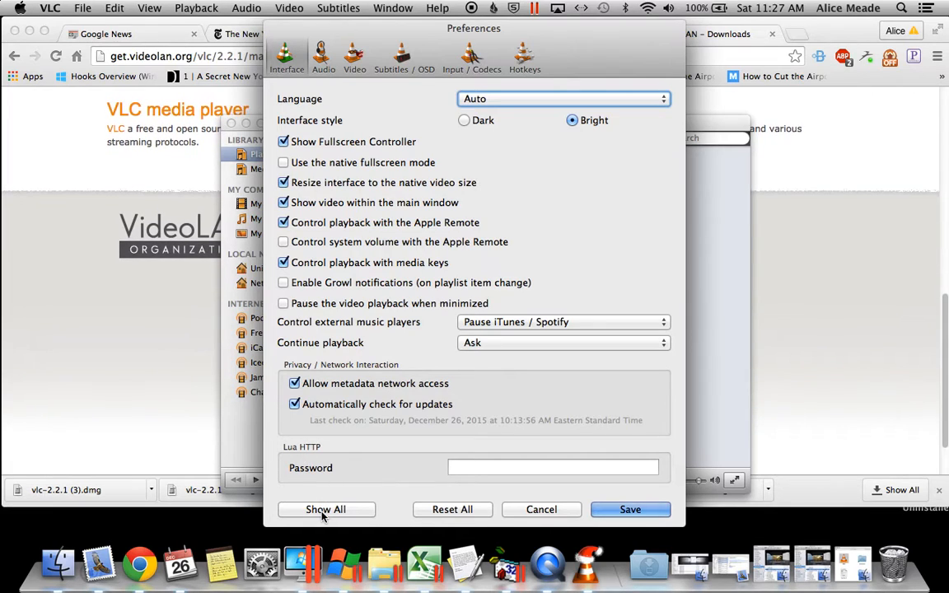
click(326, 509)
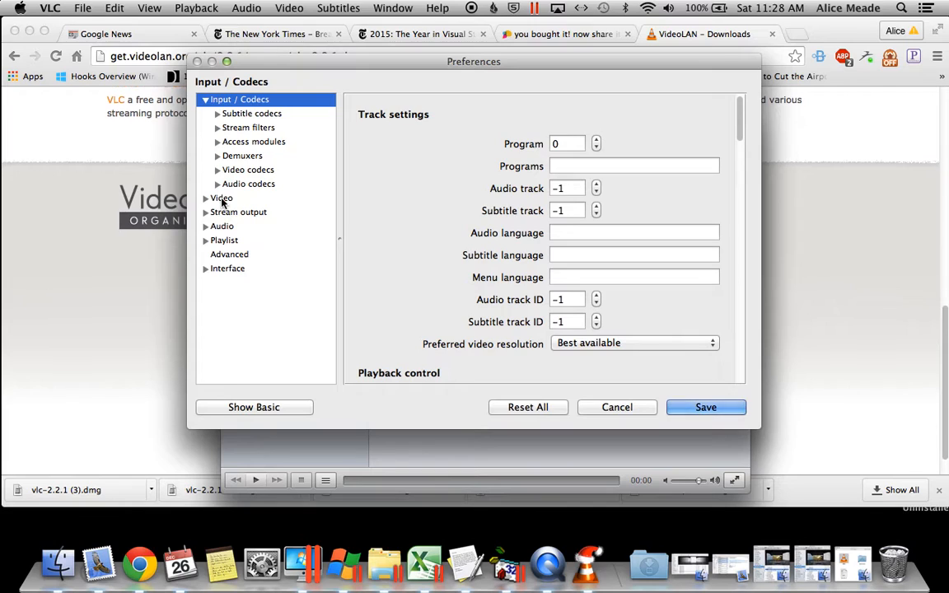
click(222, 197)
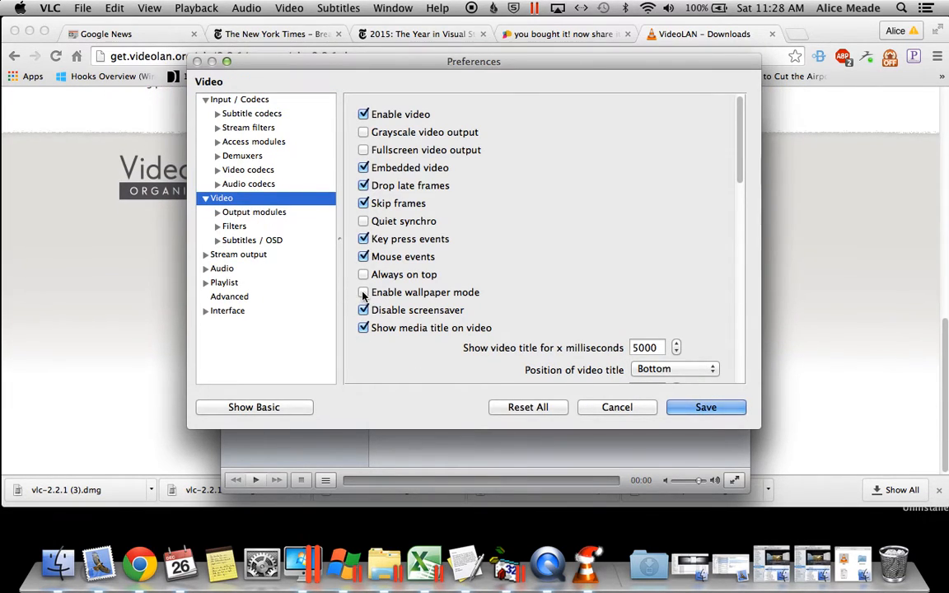
click(363, 292)
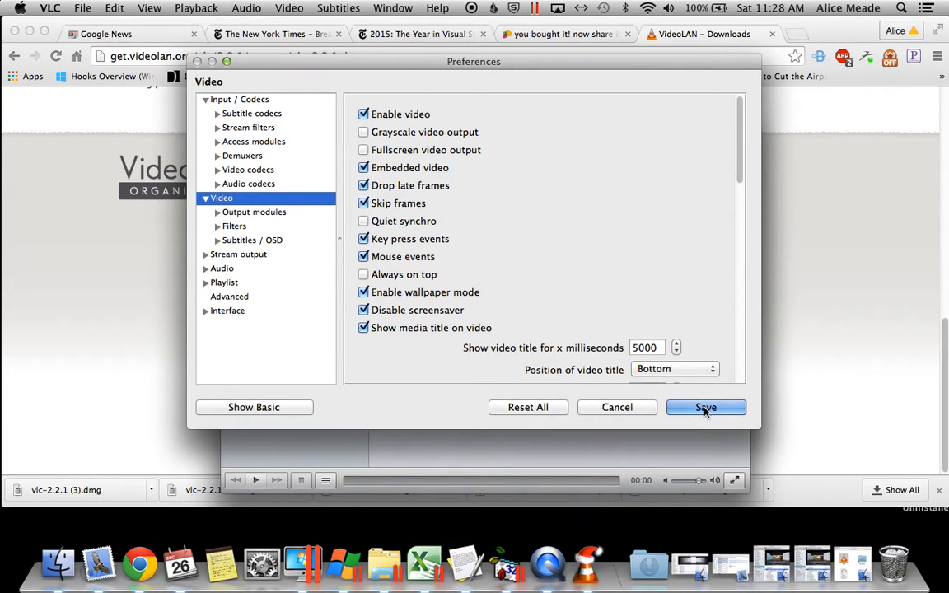
click(706, 407)
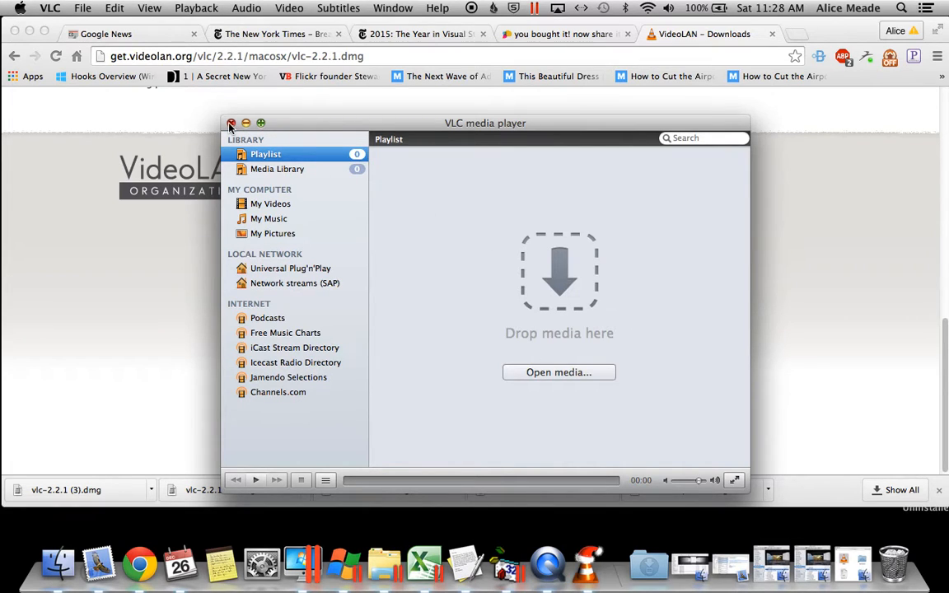
click(232, 124)
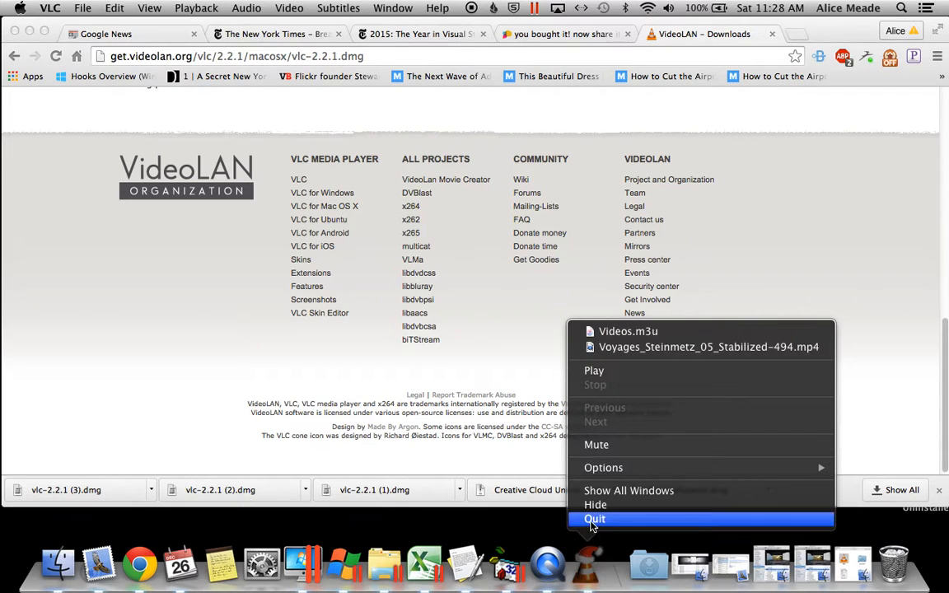
Quit VLC entirely, then bring up the Apple menu.
click(594, 519)
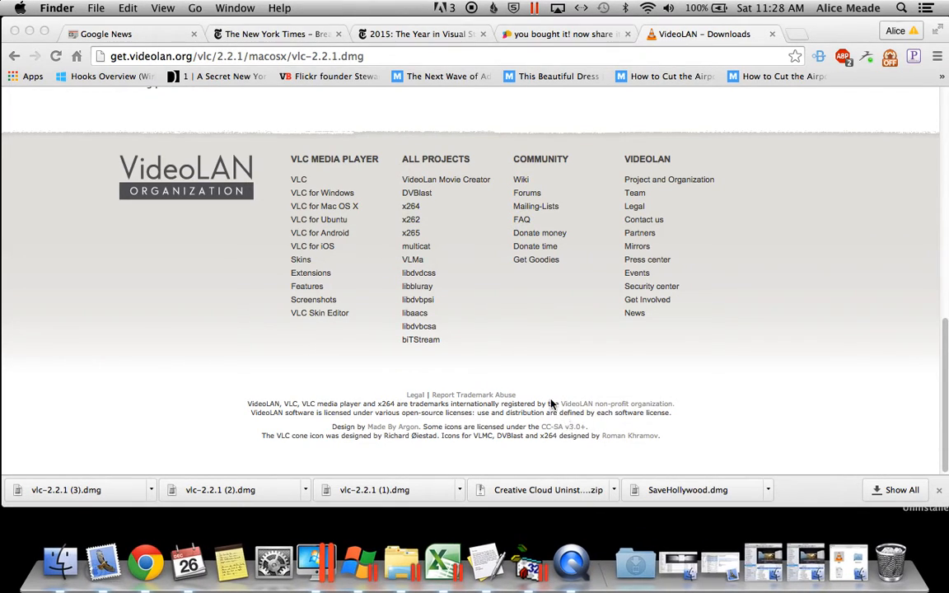
mouse_move(360, 236)
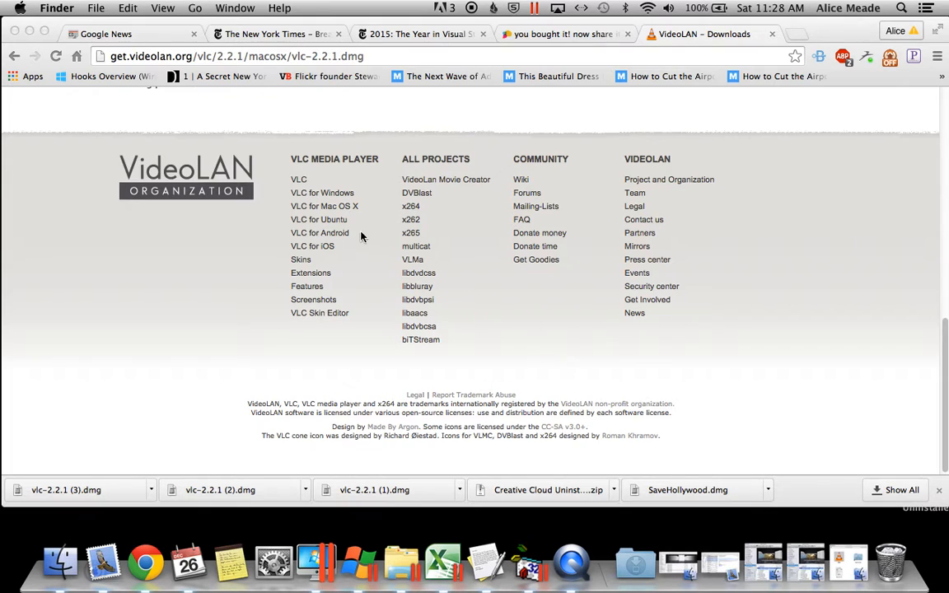
click(21, 7)
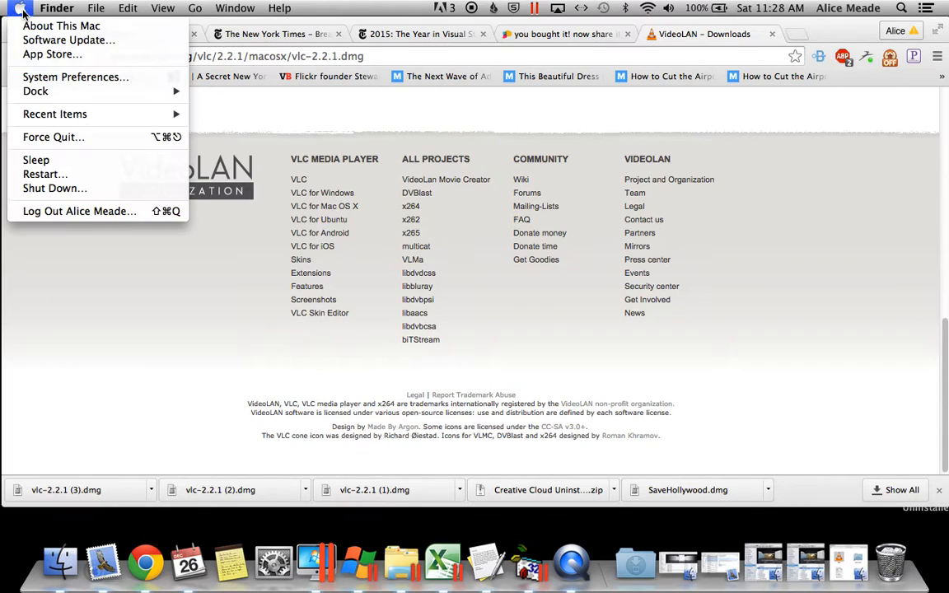
mouse_move(205, 150)
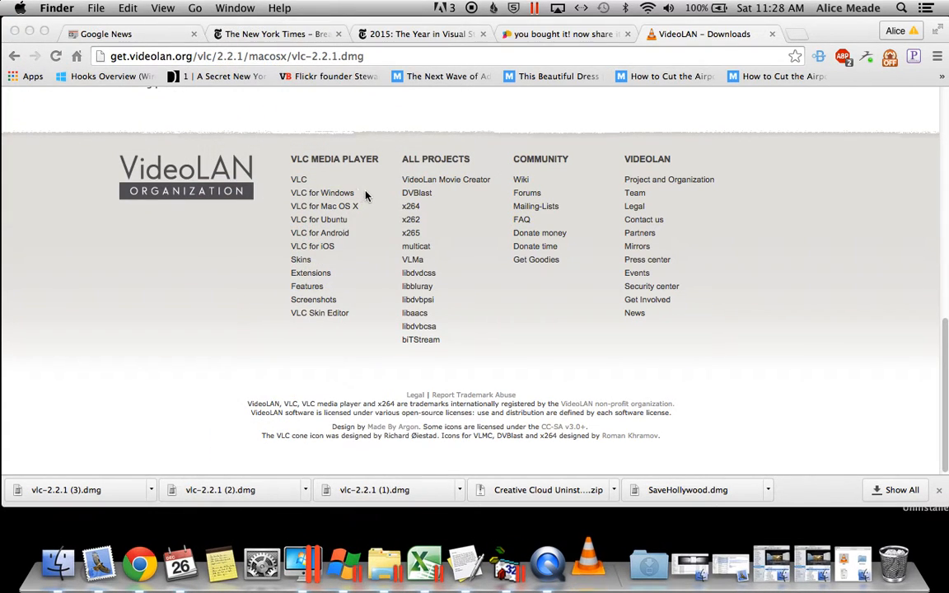
mouse_move(448, 198)
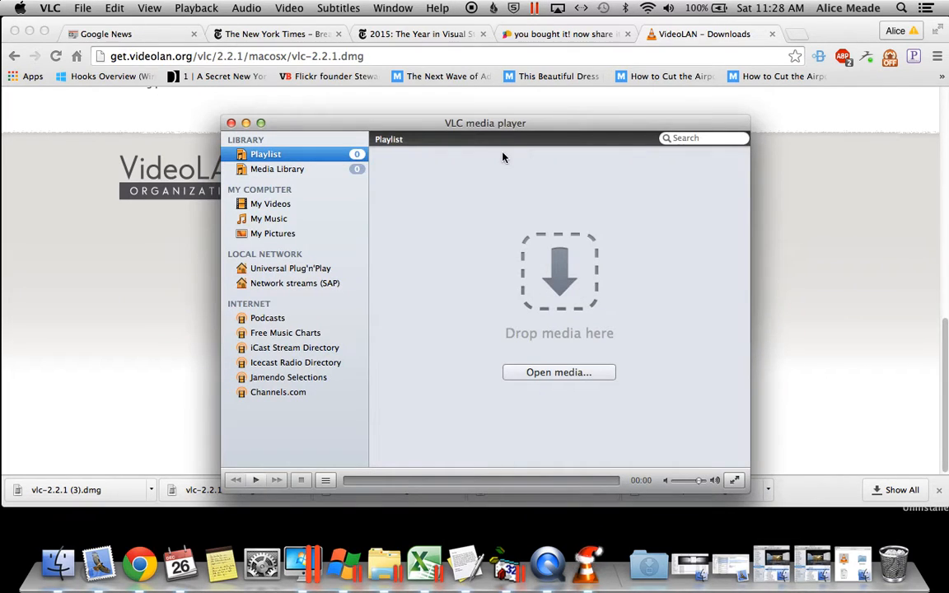
mouse_move(364, 145)
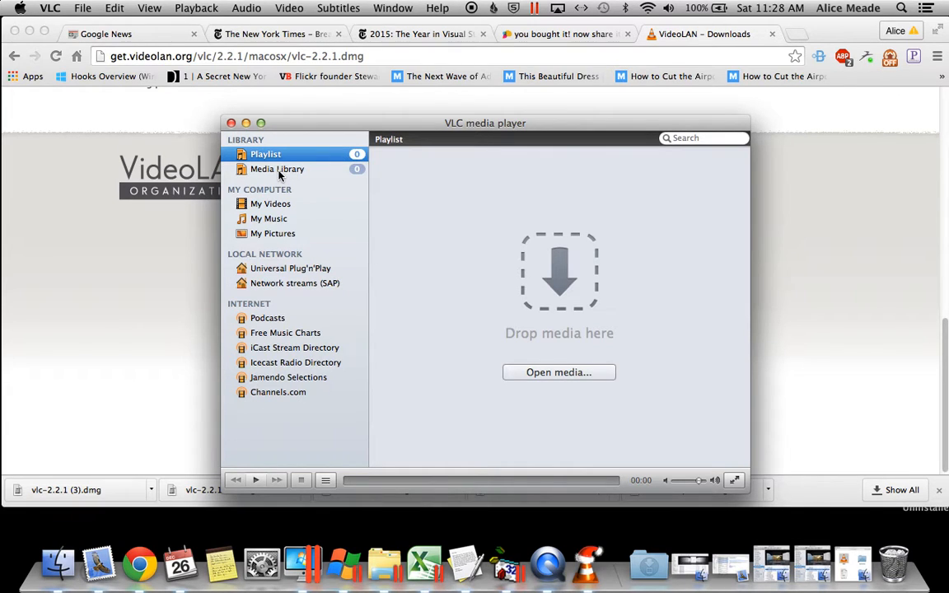
Play Voyages_Steinmetz_05_Stabilized-494.mp4 from the Media Library and minimize Chrome to reveal it.
click(278, 169)
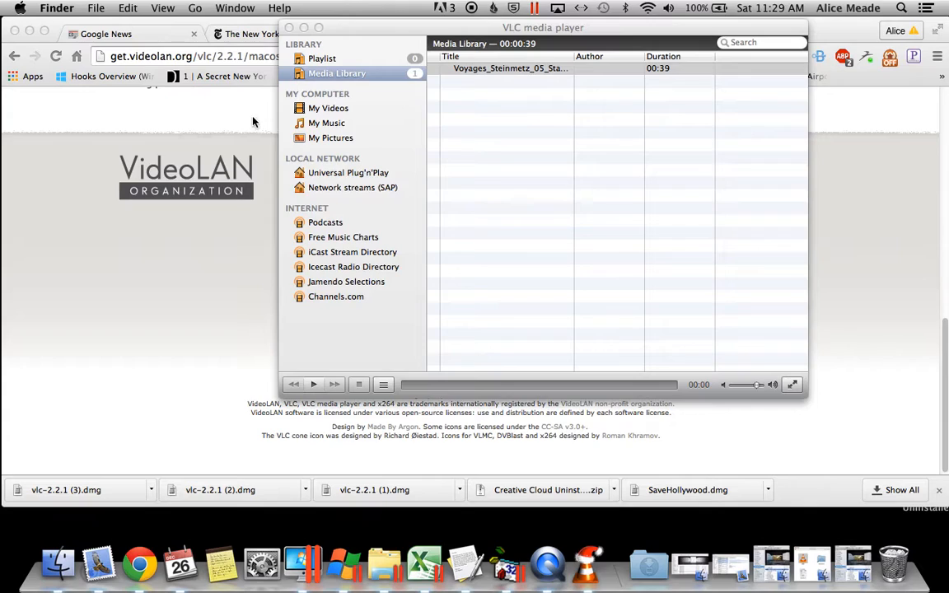
click(510, 68)
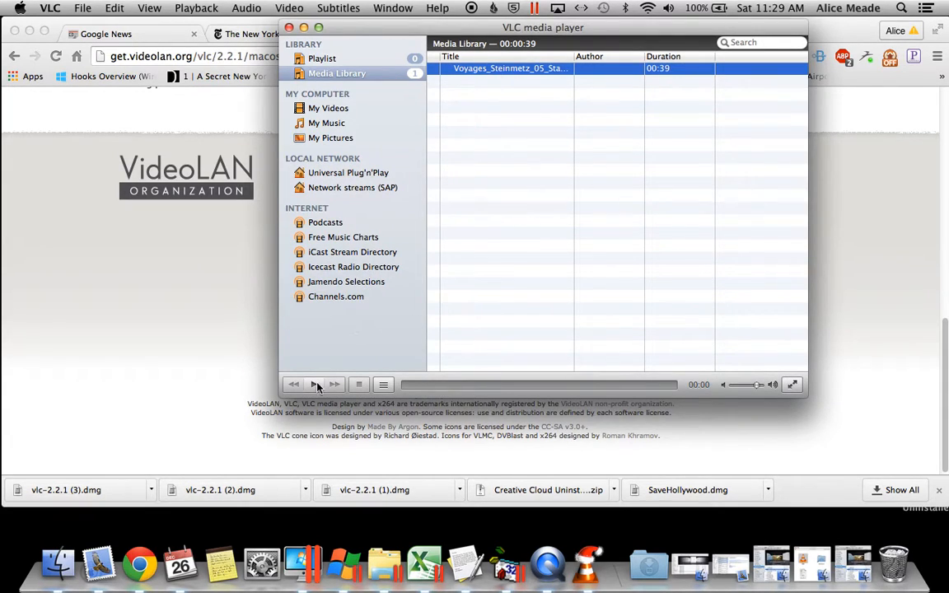
click(314, 384)
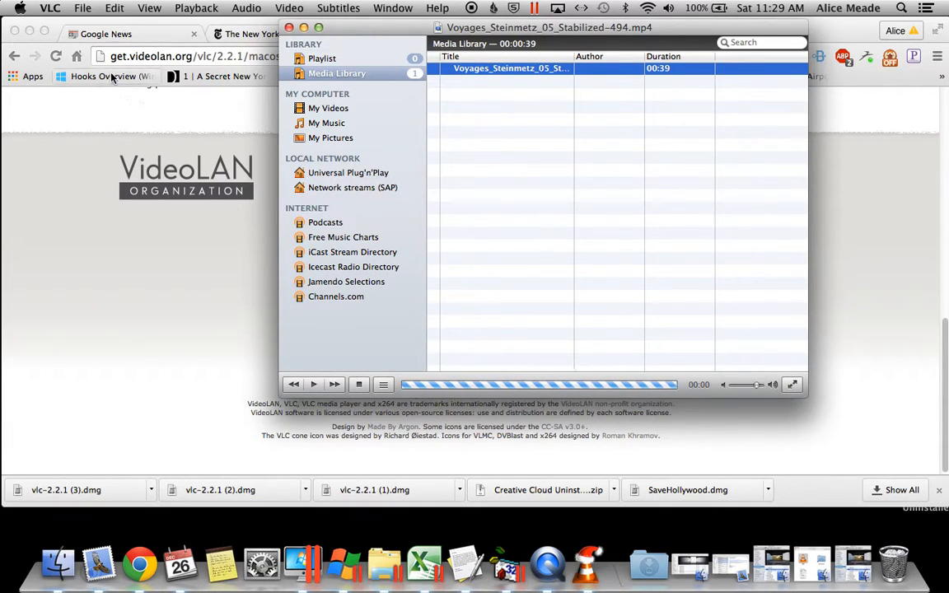
click(313, 384)
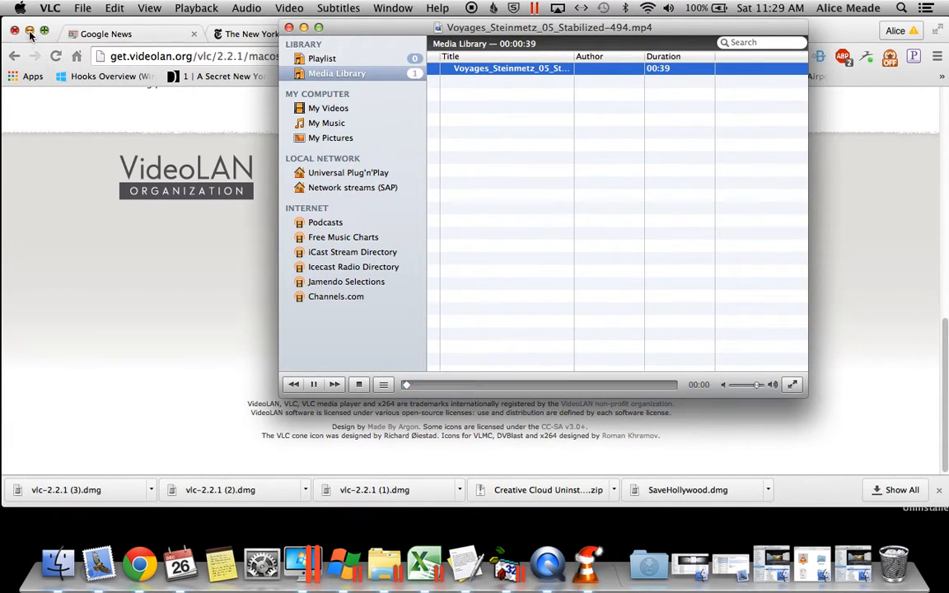
click(15, 31)
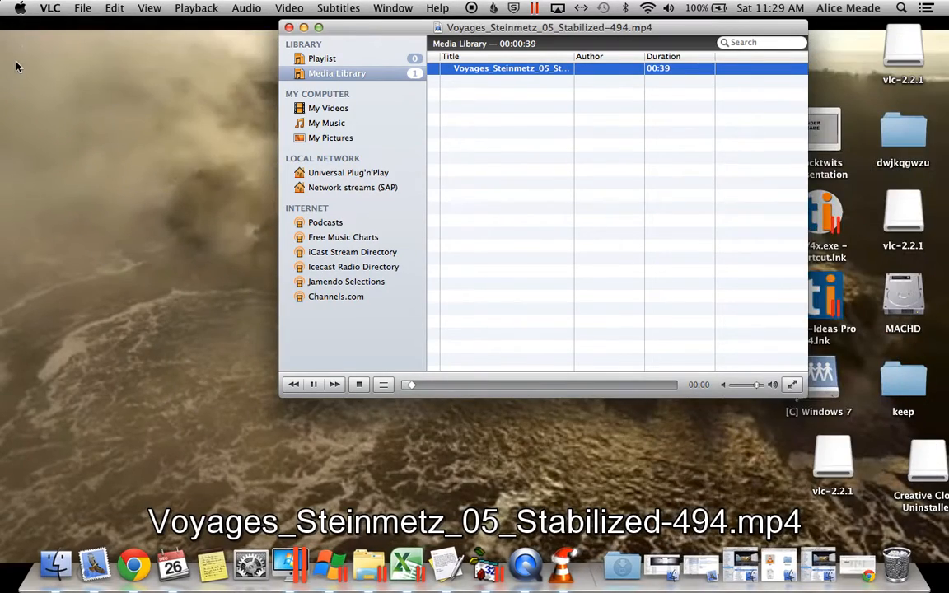